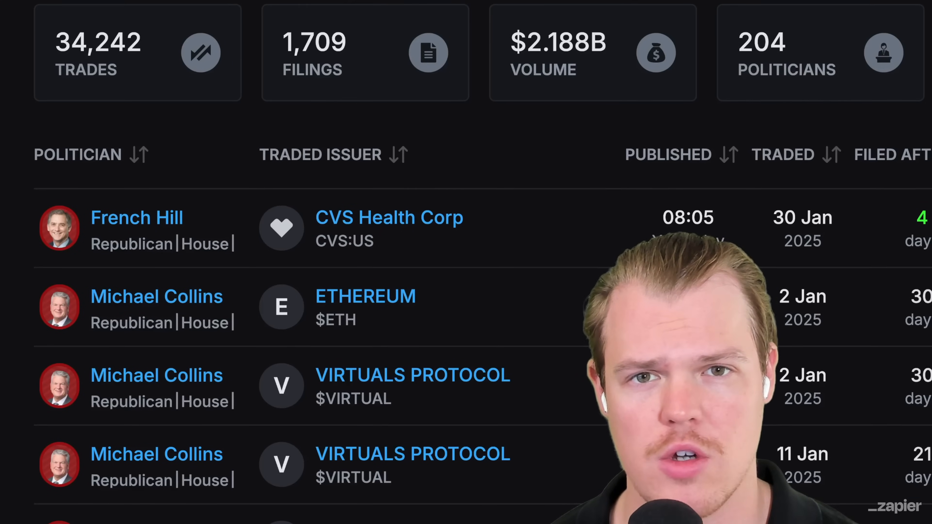
Step: Review the Alpaca TradingClient example: api-key, secret-key, paper, market_order with TimeInForce.DAY
scroll(down, 3)
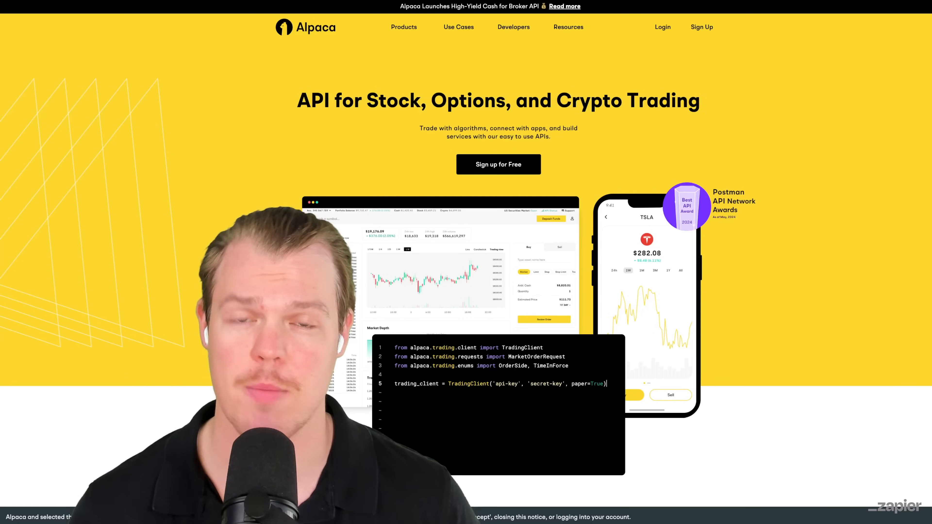
text(market_order = trading_client.submit_order()
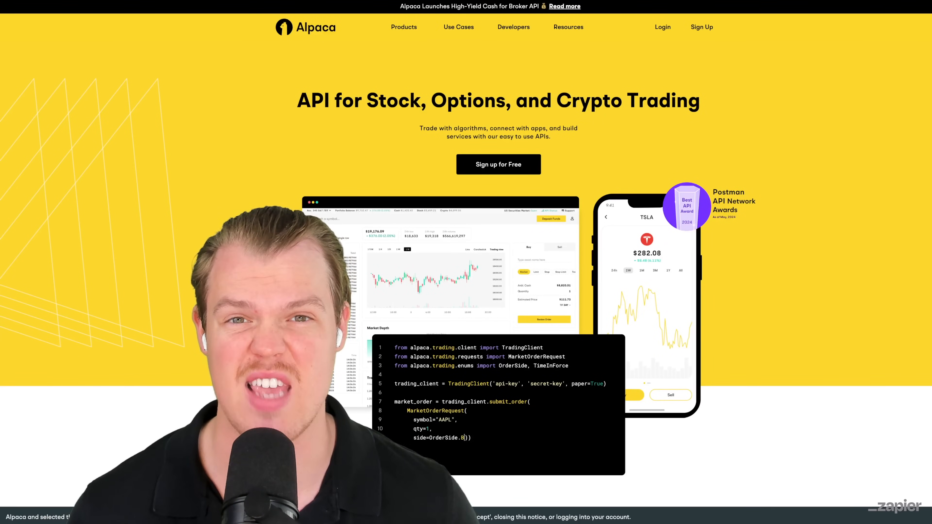
text(time_in_force=TimeInForce.DAY)
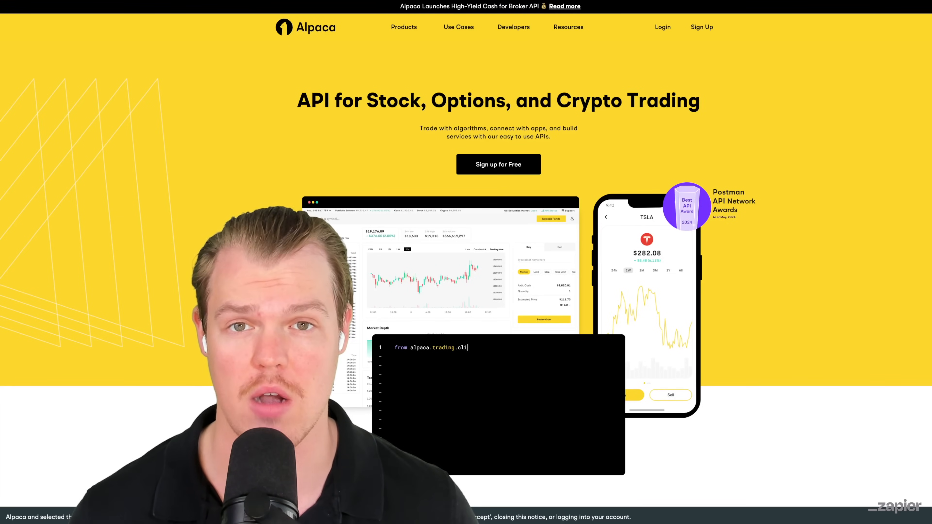
scroll(down, 3)
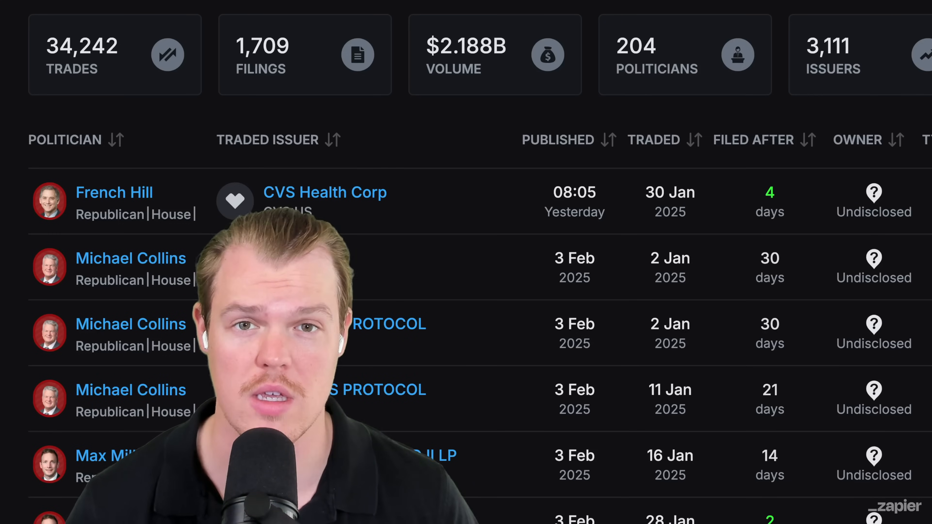
scroll(down, 3)
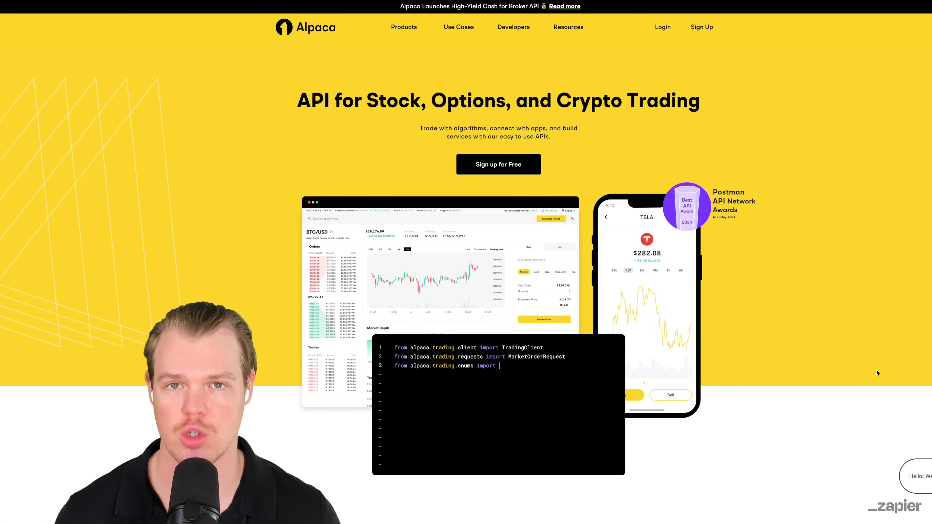
text(OrderSide, TimeInForce)
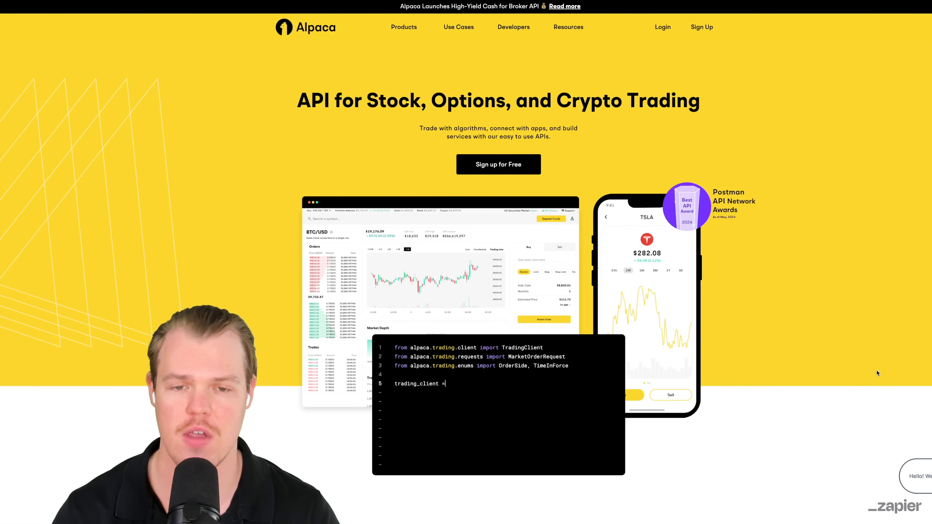
text(TradingClient('api-key', 'secret-key', paper)
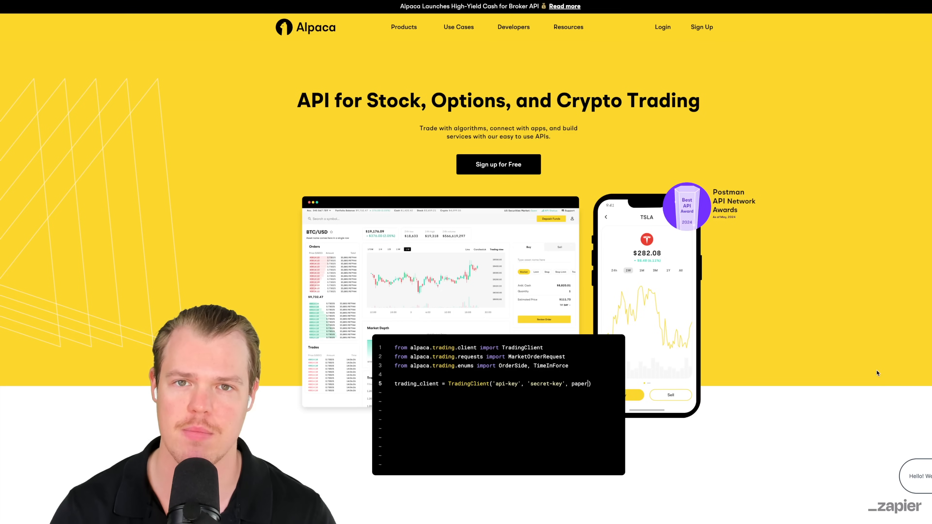
text(market_order = trading_client.)
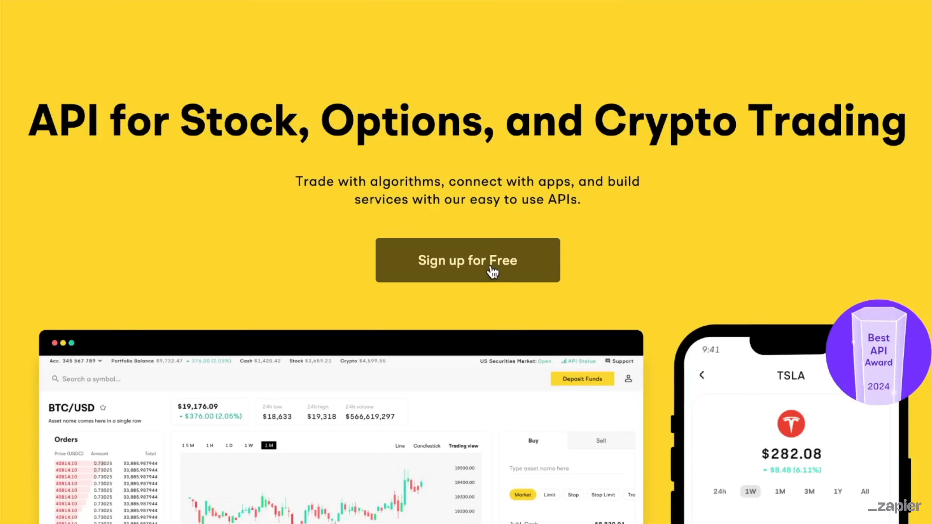
Step: Sign up for a free Alpaca account and generate new API keys under Paper Accounts
click(467, 260)
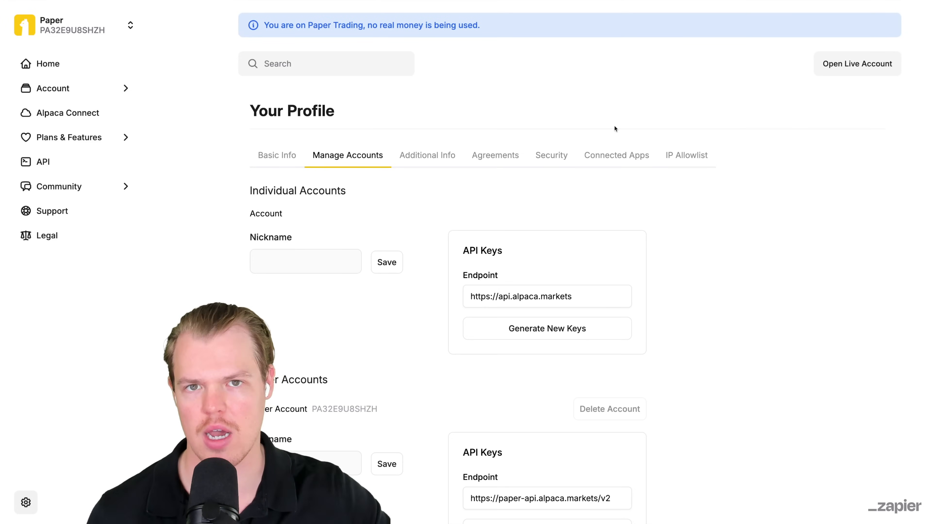
scroll(down, 3)
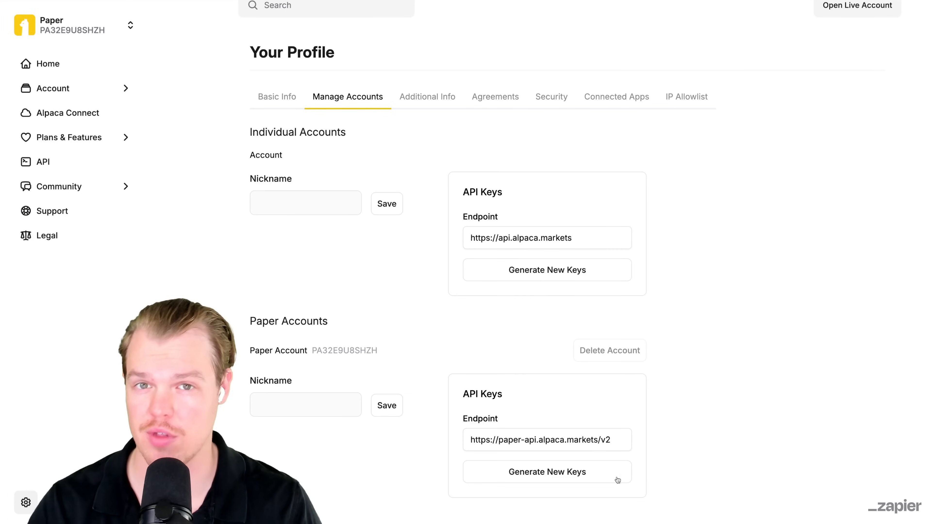
click(546, 472)
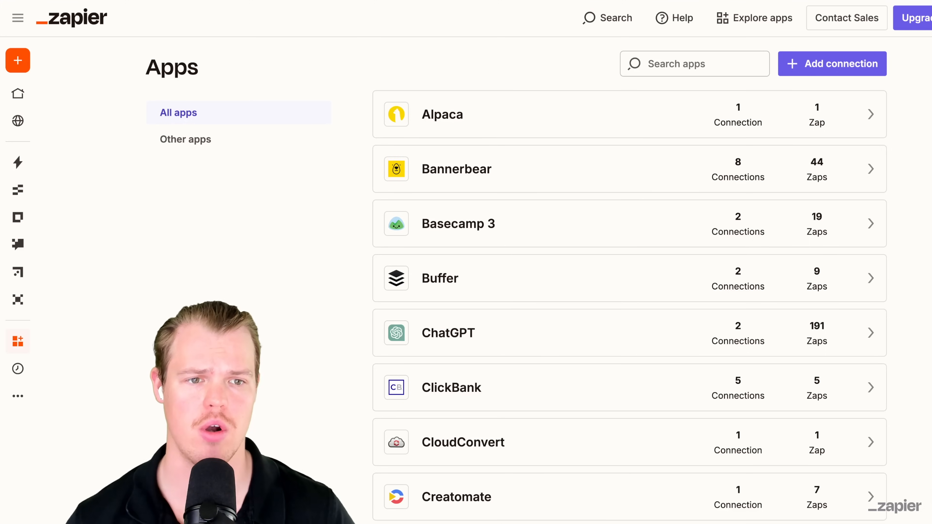
Step: Find Alpaca in Apps, delete the Personal connection and authorize a new one on the Paper account
click(694, 64)
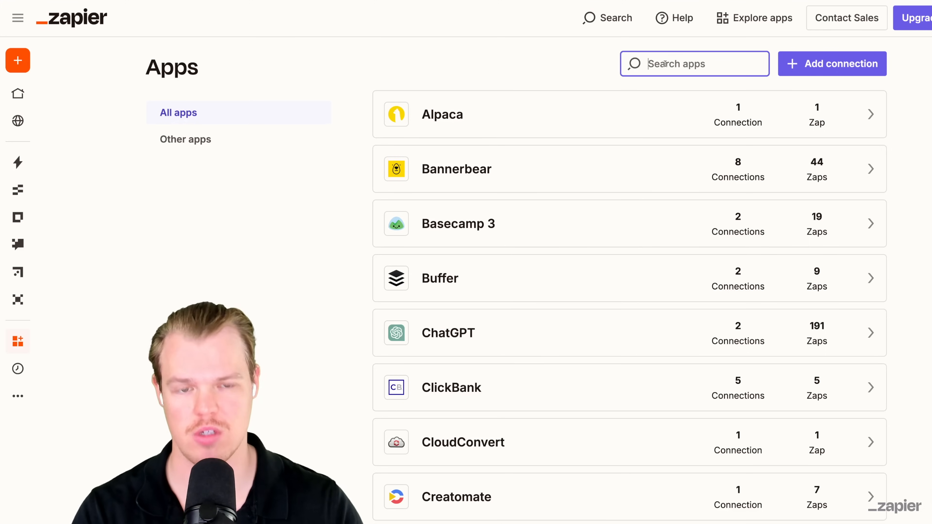
text(alpa)
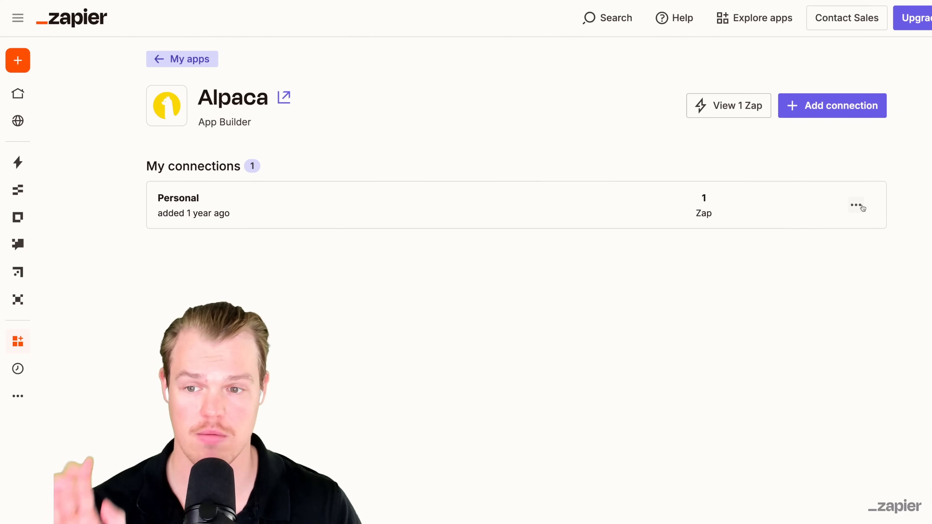
click(857, 207)
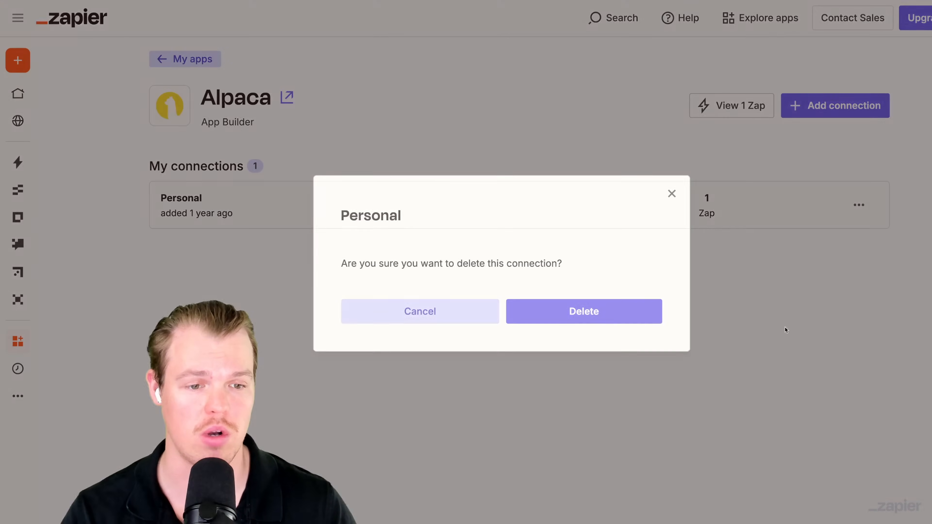
click(584, 311)
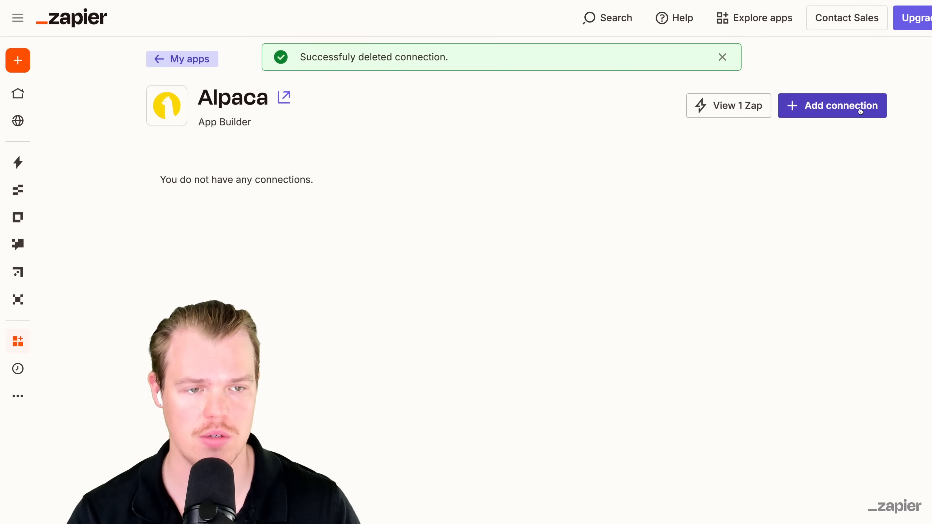
click(831, 105)
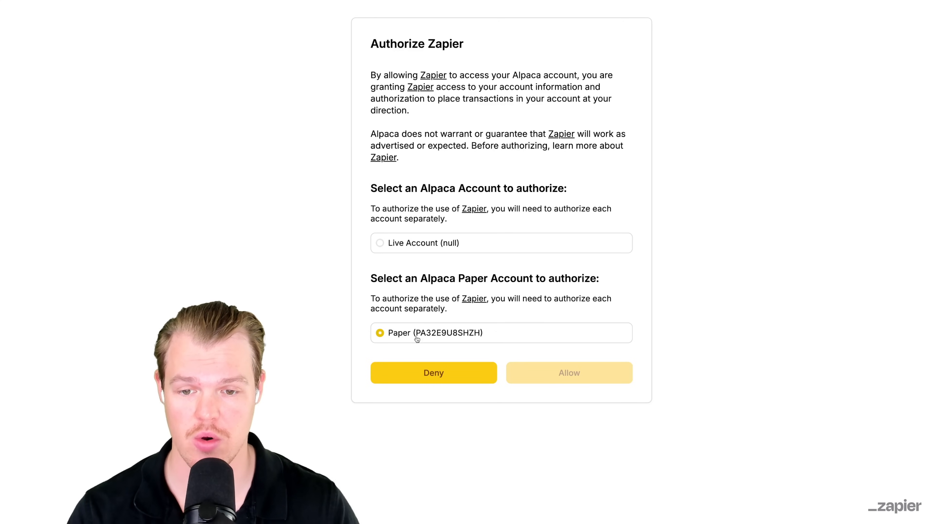
click(568, 373)
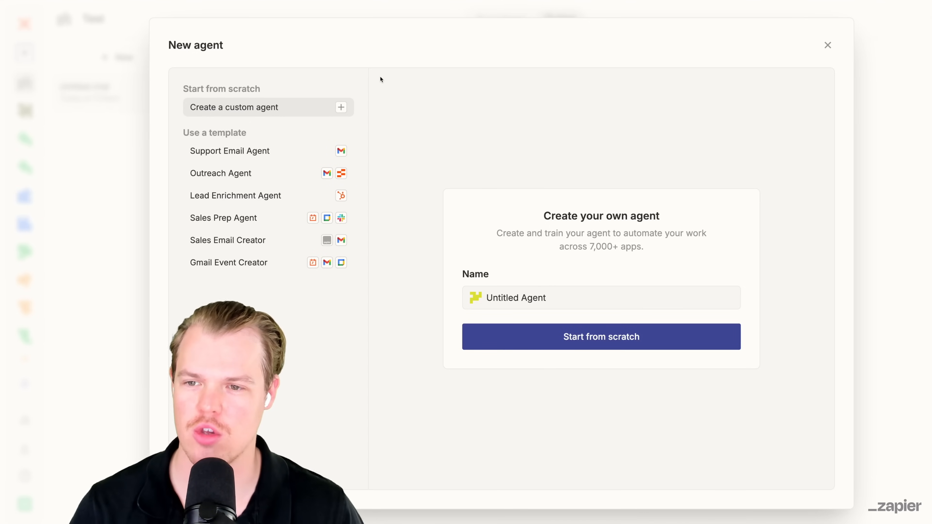
mouse_move(479, 221)
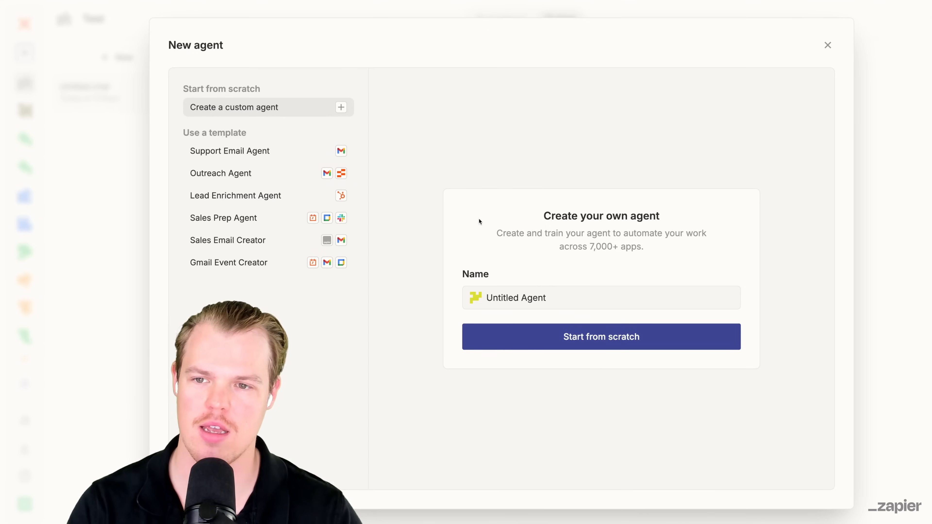
Step: Name the new agent Algo Trader and start it from scratch
text(AI)
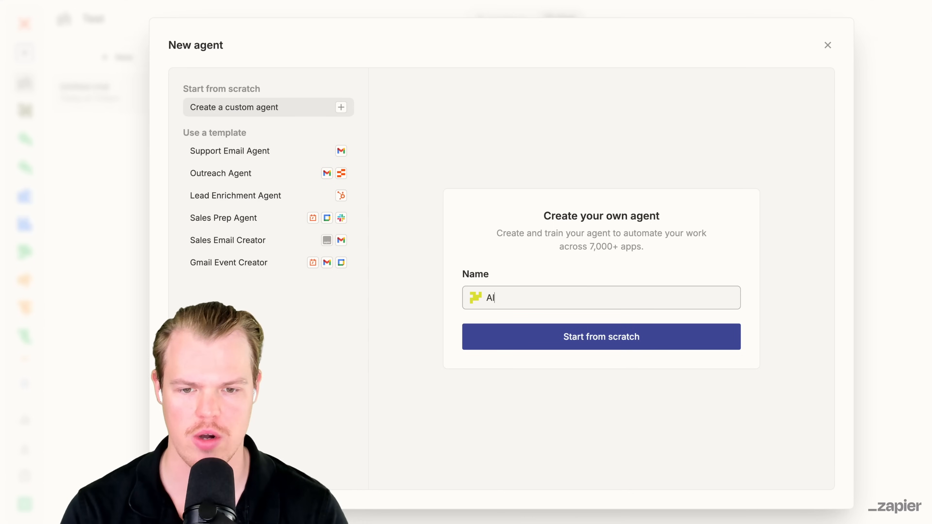
click(600, 336)
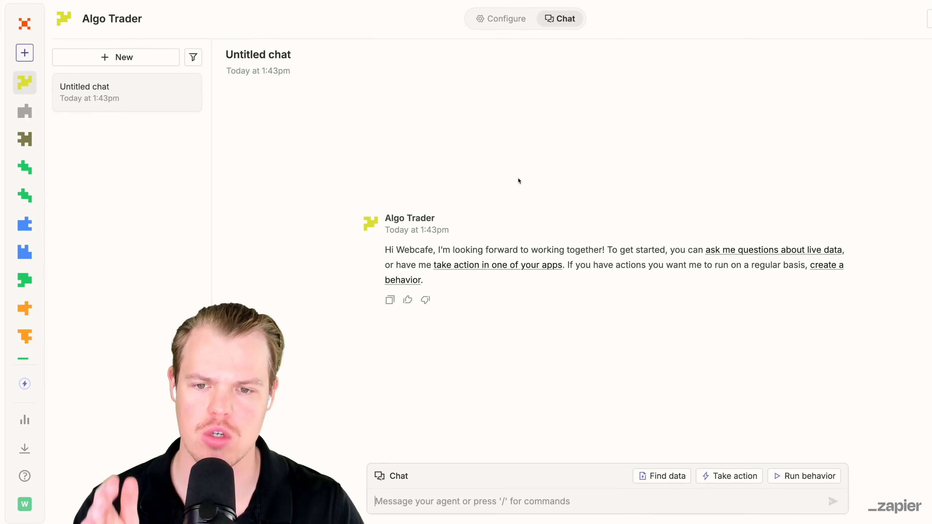
mouse_move(498, 196)
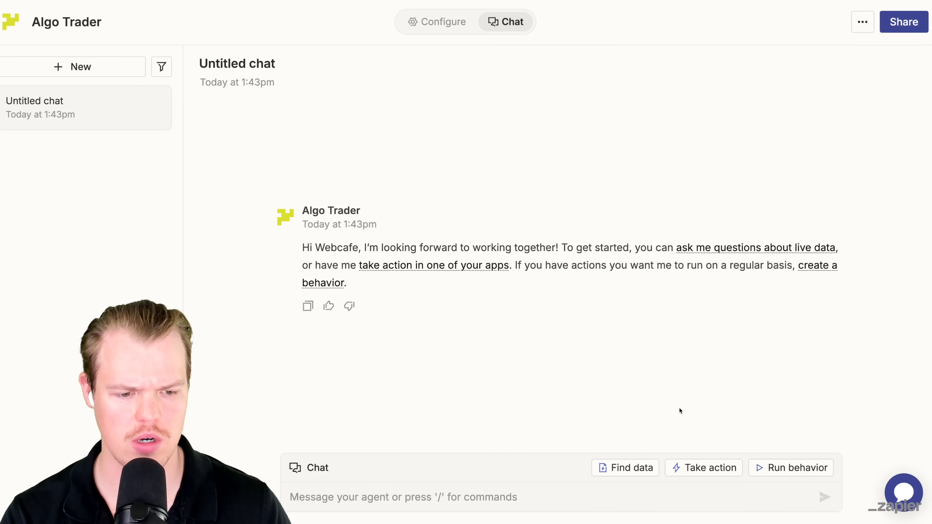
Step: Create a behavior, rename it US Rep Trade and bring up its trigger choices
click(795, 468)
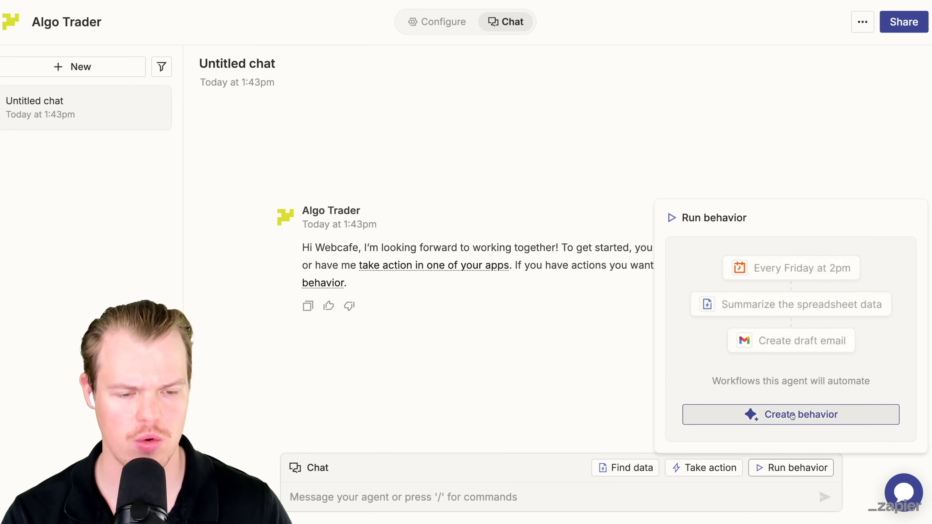
click(791, 414)
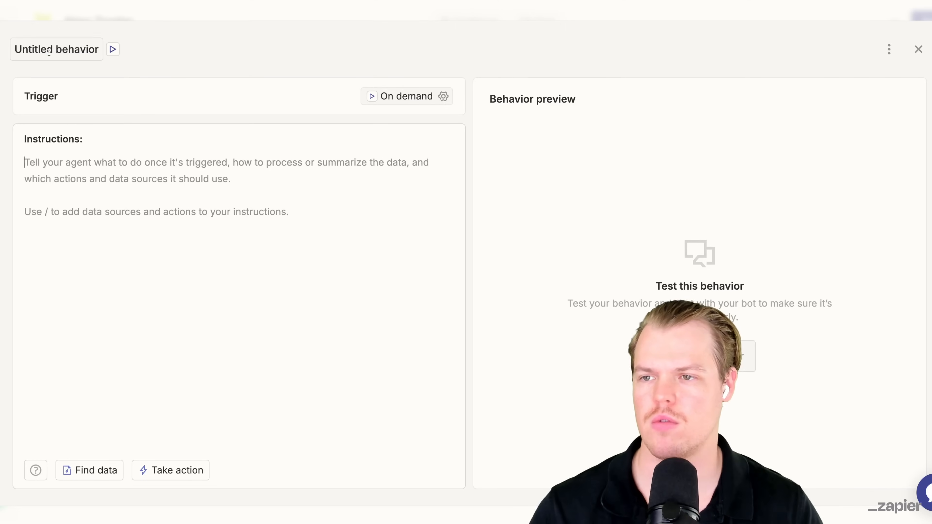
text(US Rep Tra)
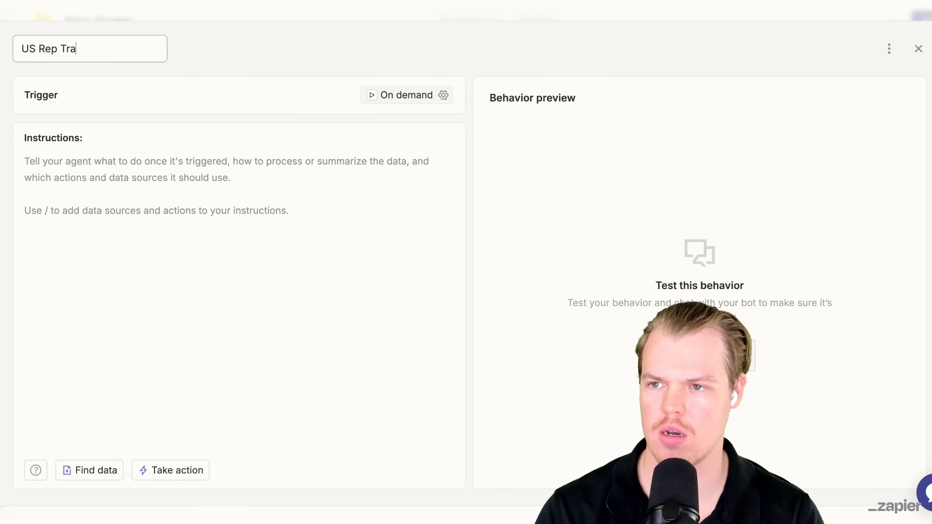
click(406, 95)
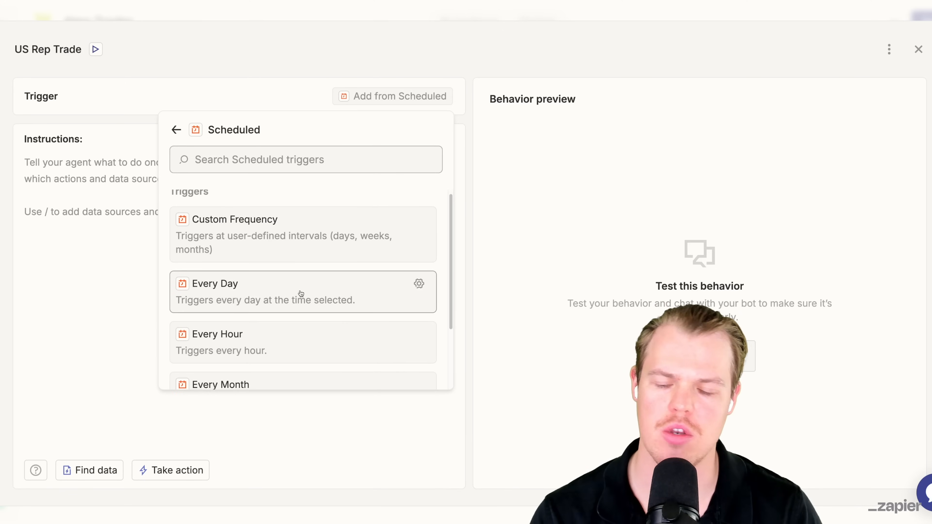
Step: Choose the Every Day trigger at 8:30 AM and set the Trigger on weekends option
click(238, 291)
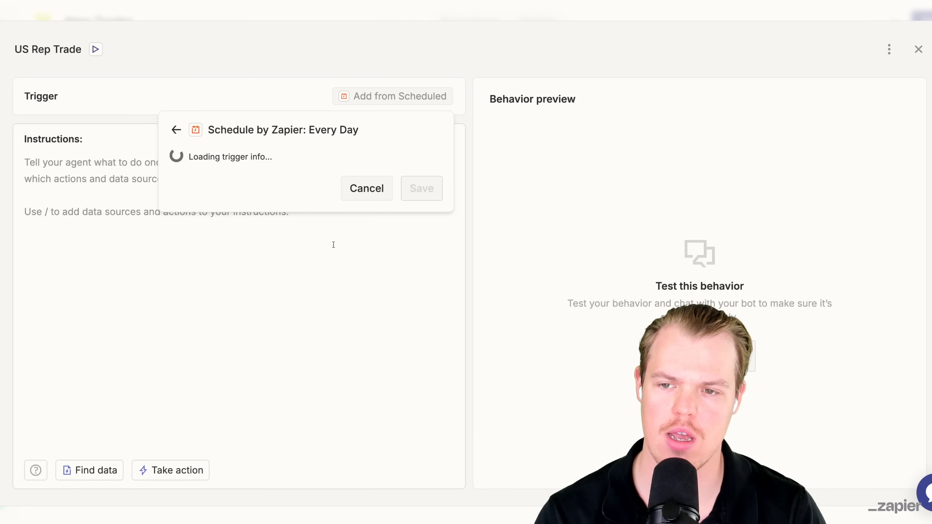
click(305, 182)
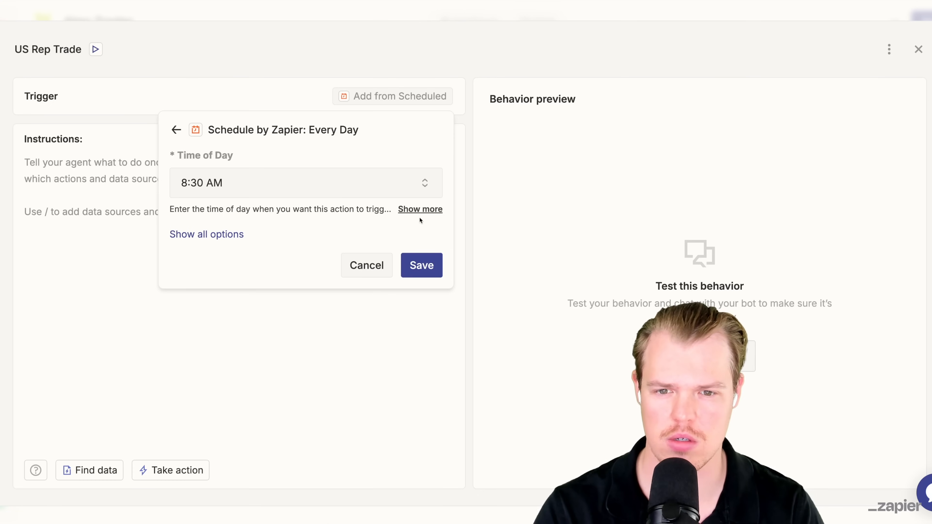
click(421, 208)
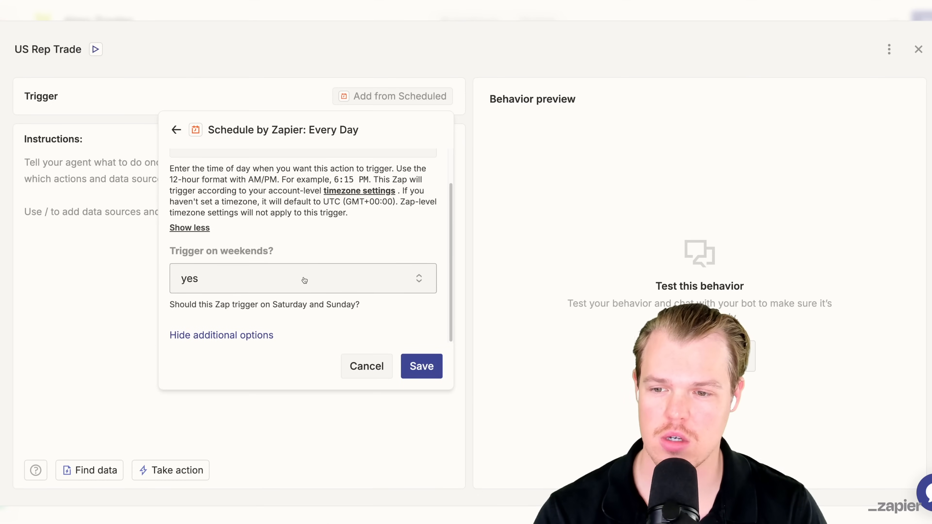
click(302, 278)
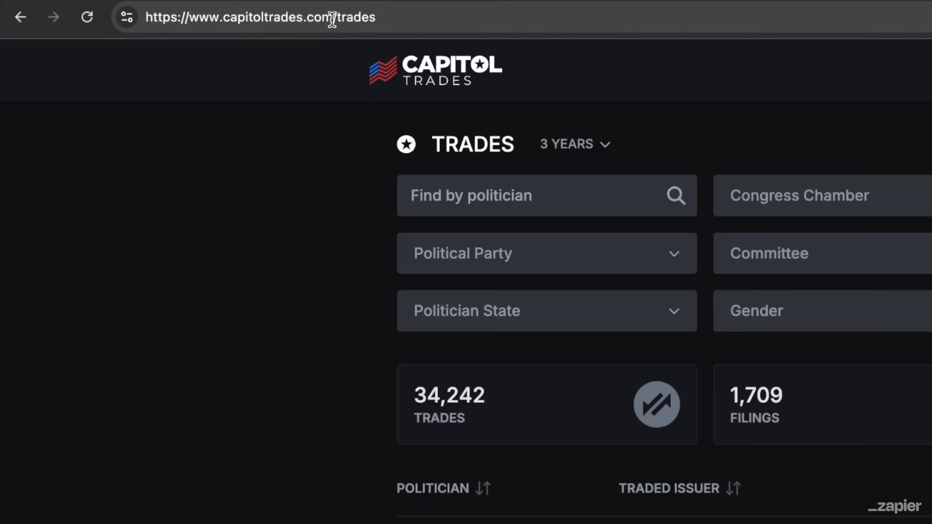
Step: Select the capitoltrades.com/trades address to copy it
click(260, 17)
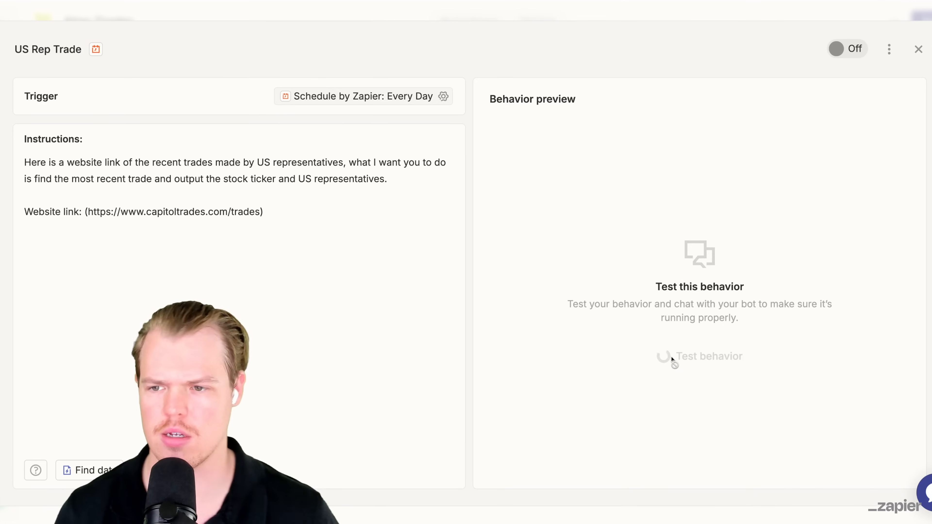
Step: Test the behavior that reports the latest Capitol Trades ticker and representative
click(699, 356)
text(Based on the result check if it is a previously traded stock here:)
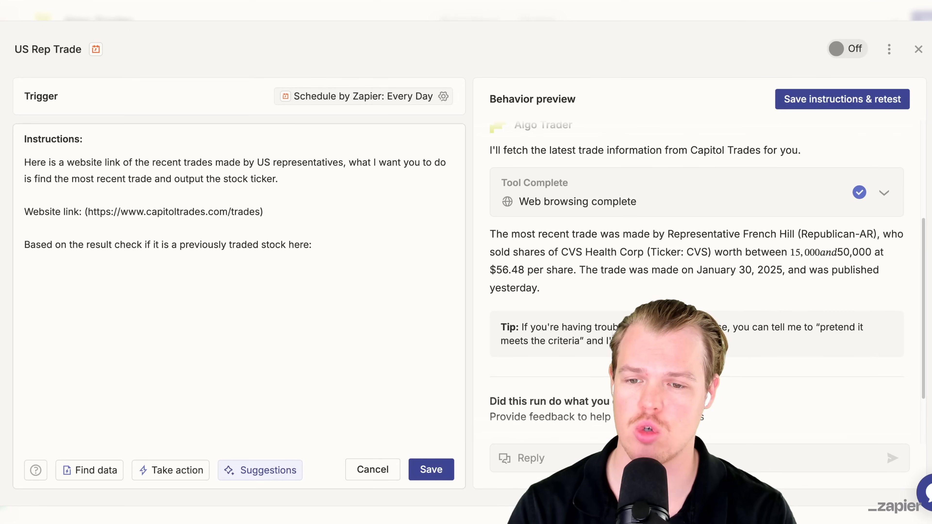
Step: Insert a Storage by Zapier Get Value action via '/sto' below the last instruction line
click(169, 283)
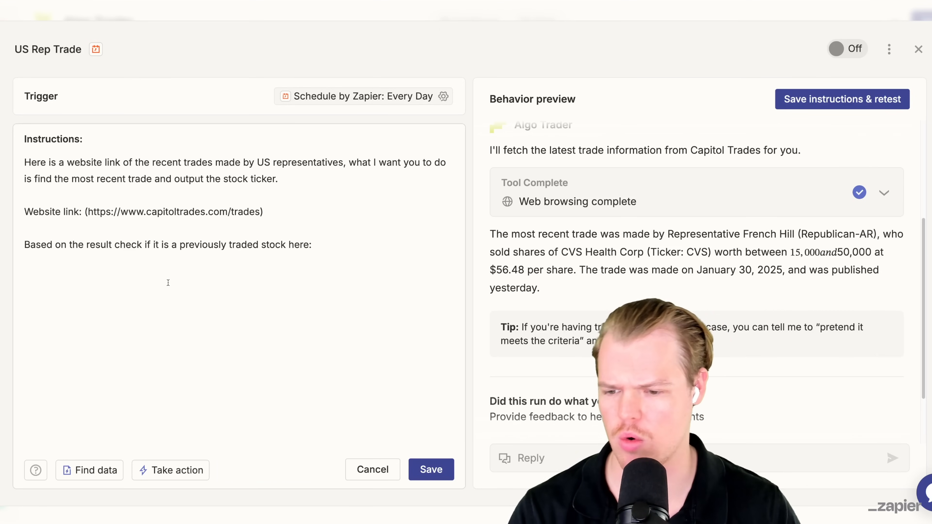
text(sto)
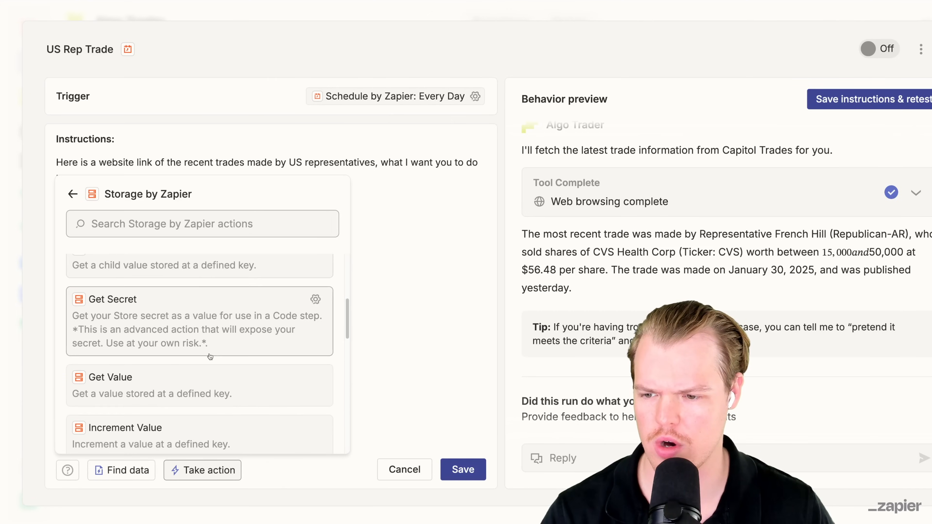
click(111, 376)
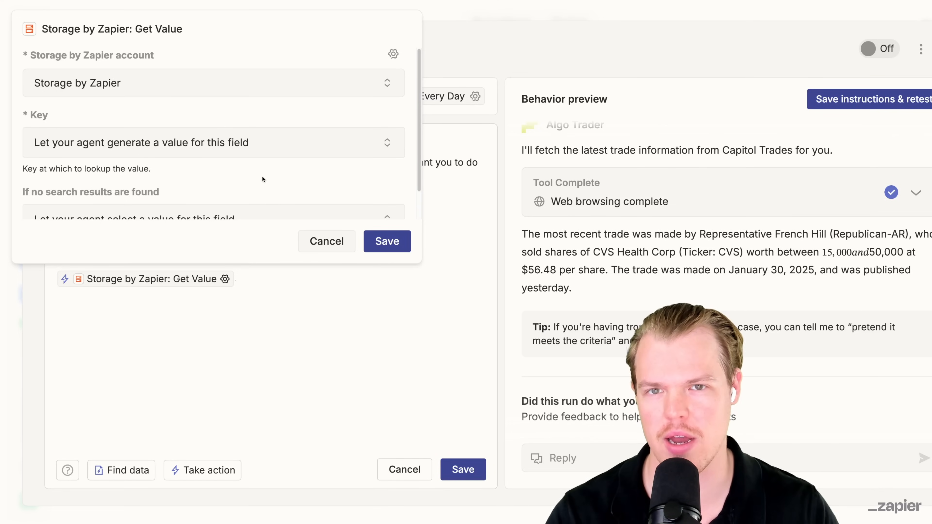
Step: Use the fixed key usPoliticsTrade and a specific value when no results are found
click(213, 142)
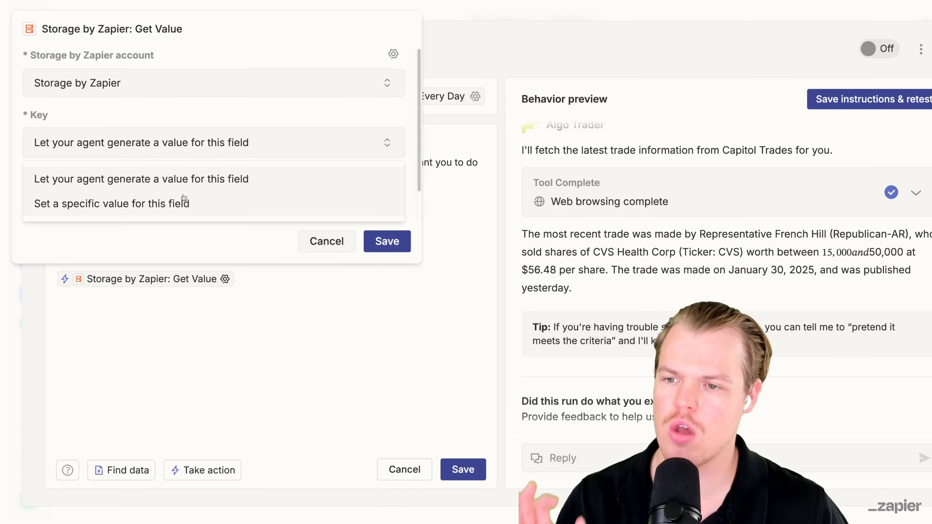
click(111, 203)
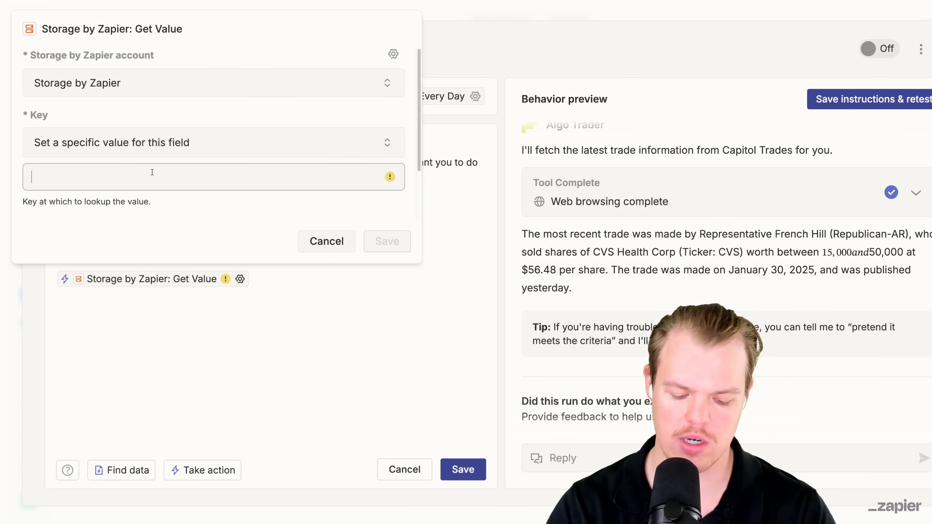
text(usPolitics)
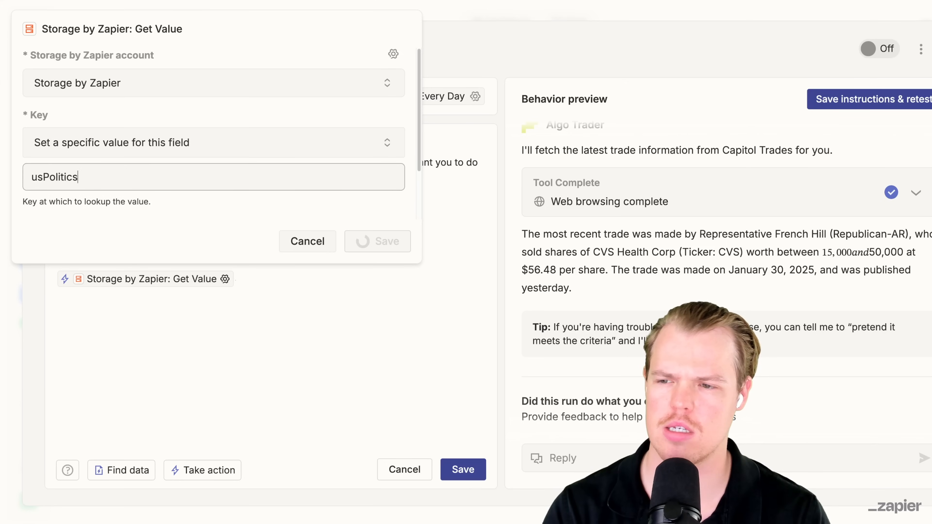
text(Trade)
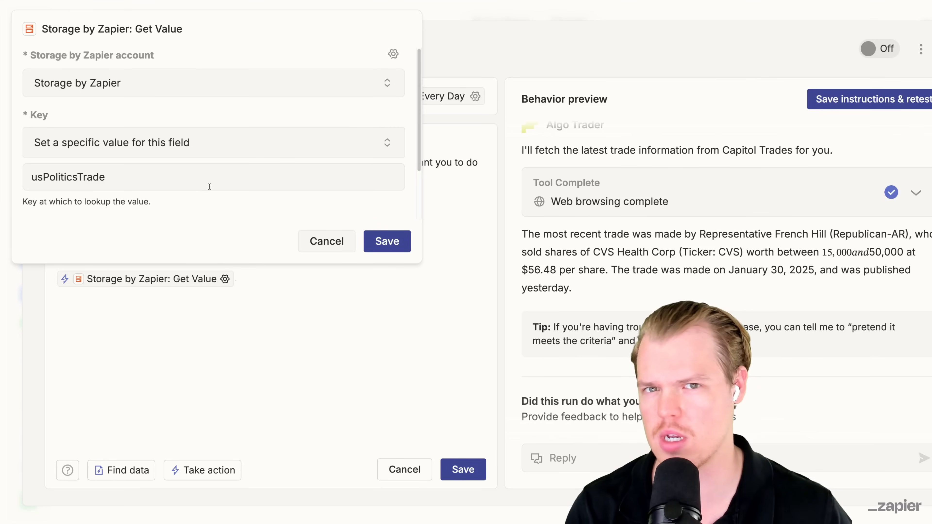
scroll(down, 3)
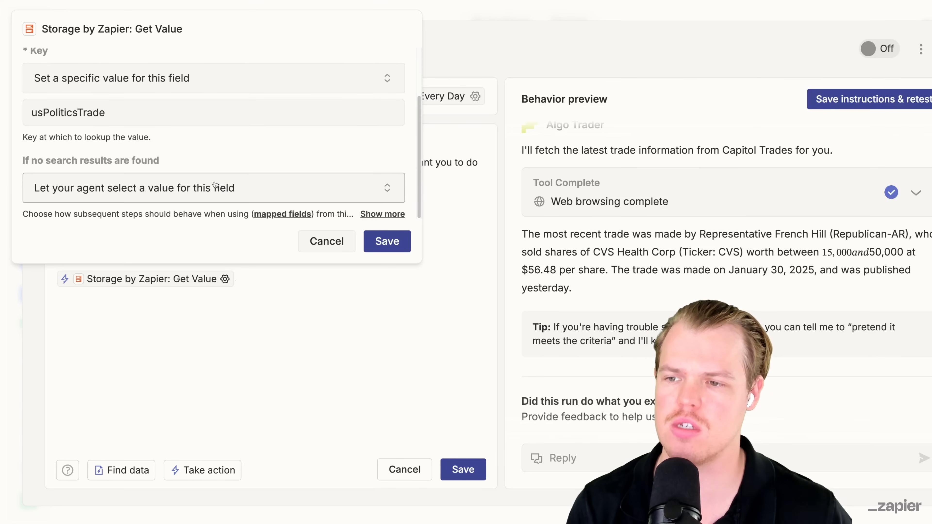
click(212, 187)
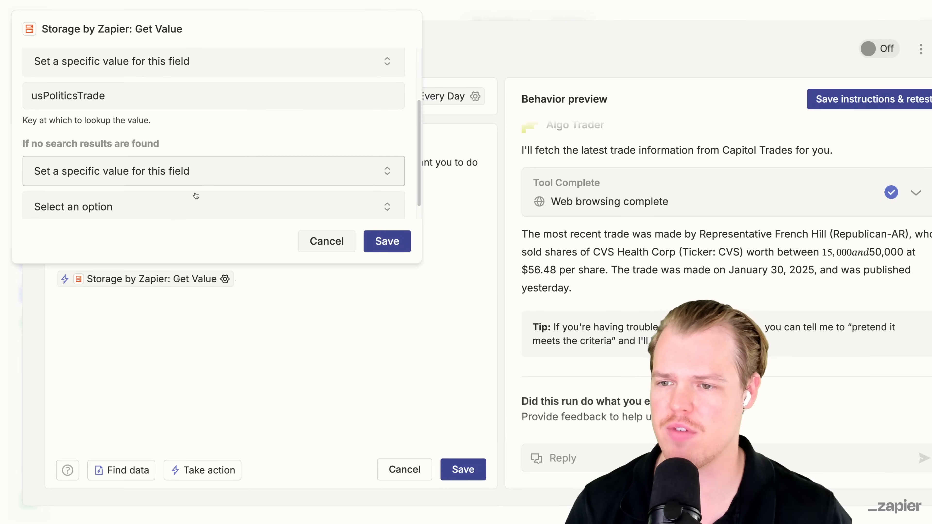
click(213, 207)
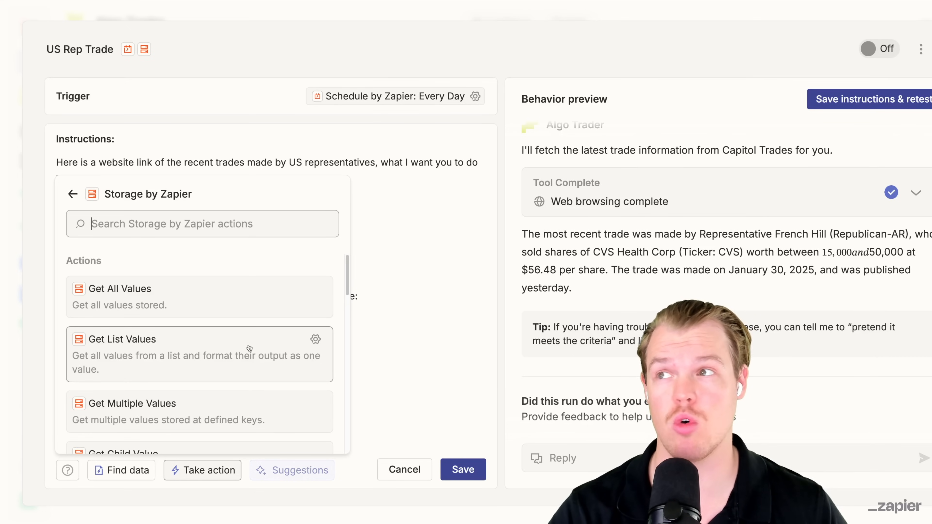
Step: Add another Get Value lookup and confirm its settings
scroll(down, 3)
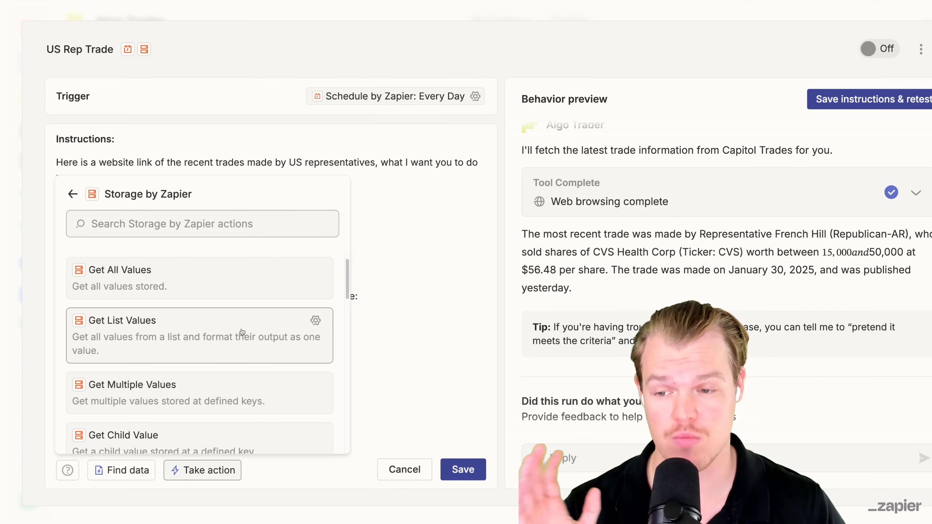
scroll(down, 3)
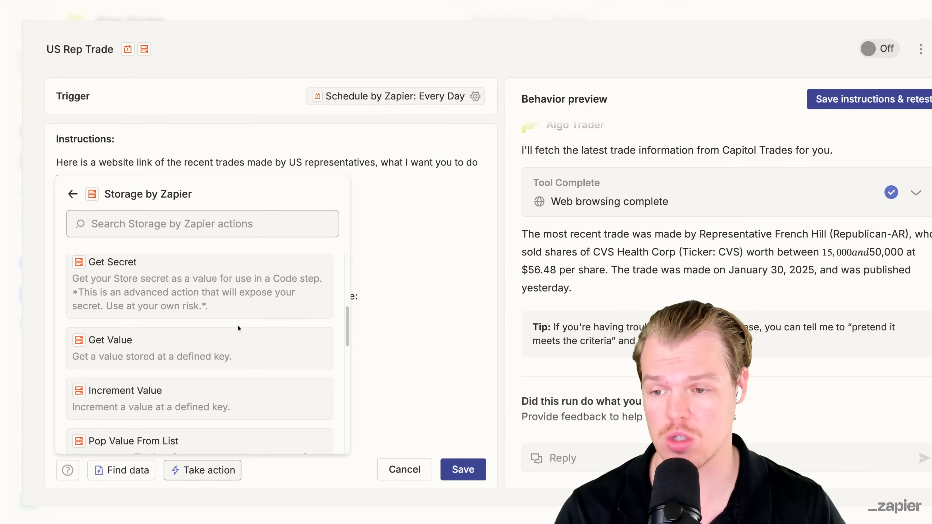
scroll(down, 3)
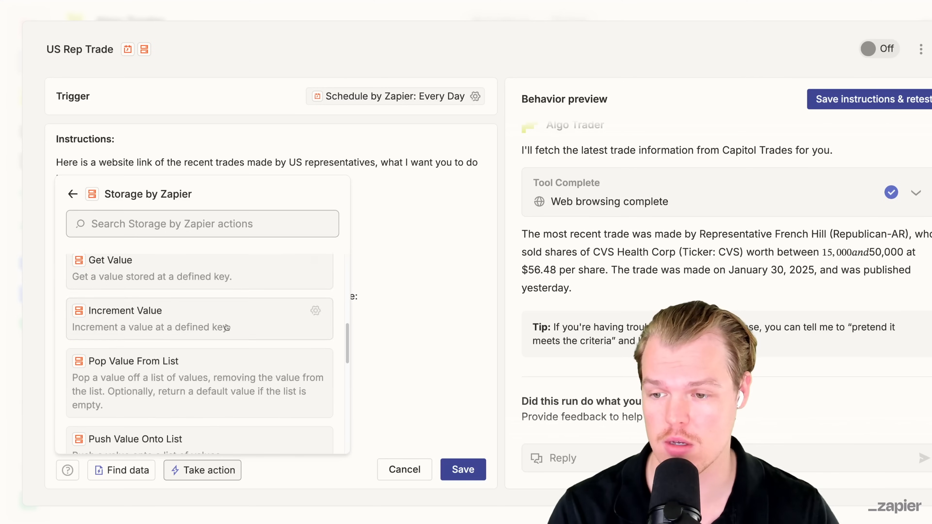
click(110, 260)
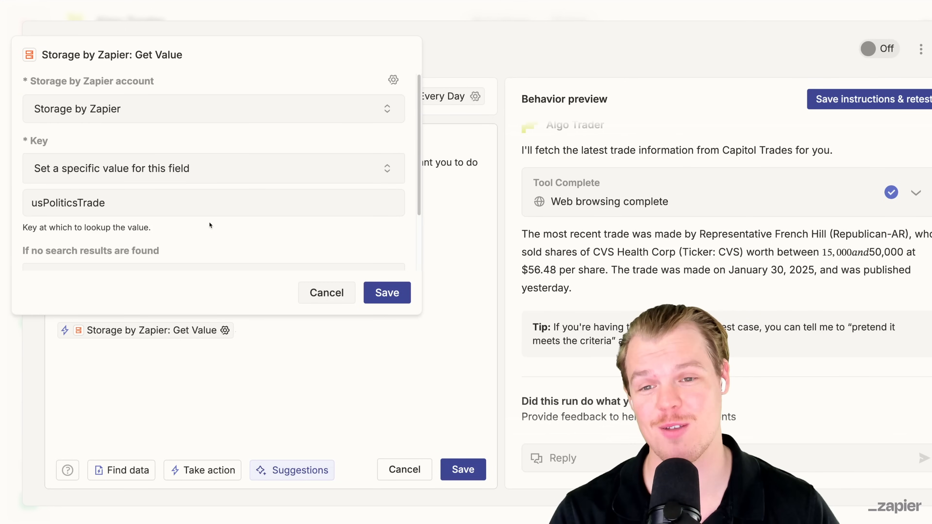
click(326, 293)
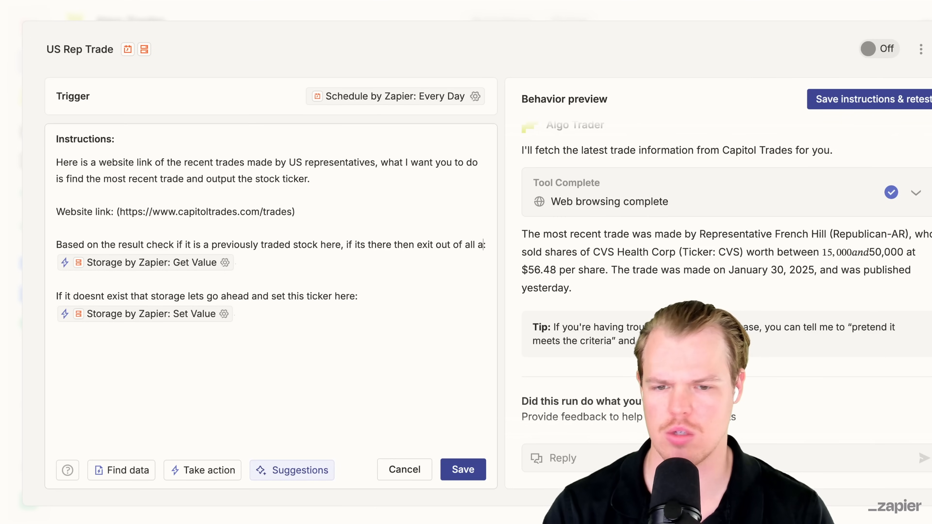
Step: Configure the Set Value step on key usPoliticsTrade with an agent-generated value and save it
text(actions)
click(208, 296)
text(in this)
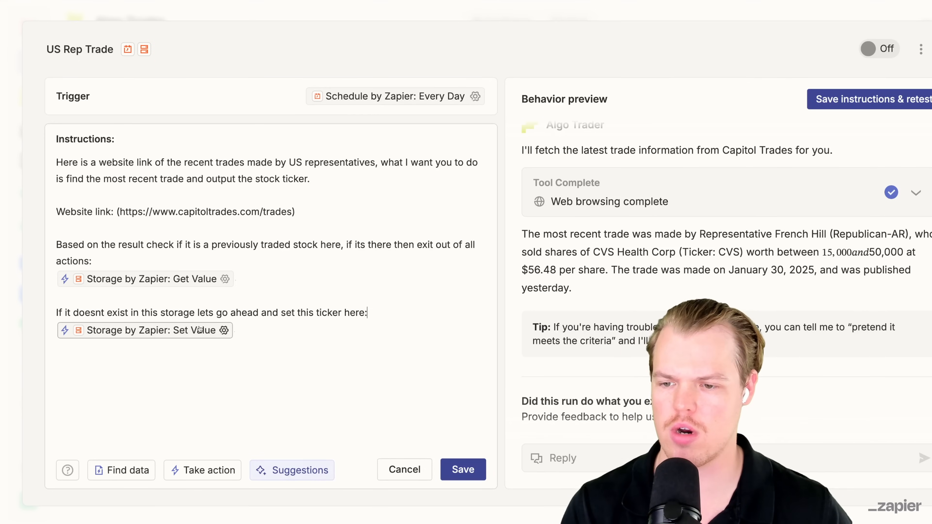
click(225, 279)
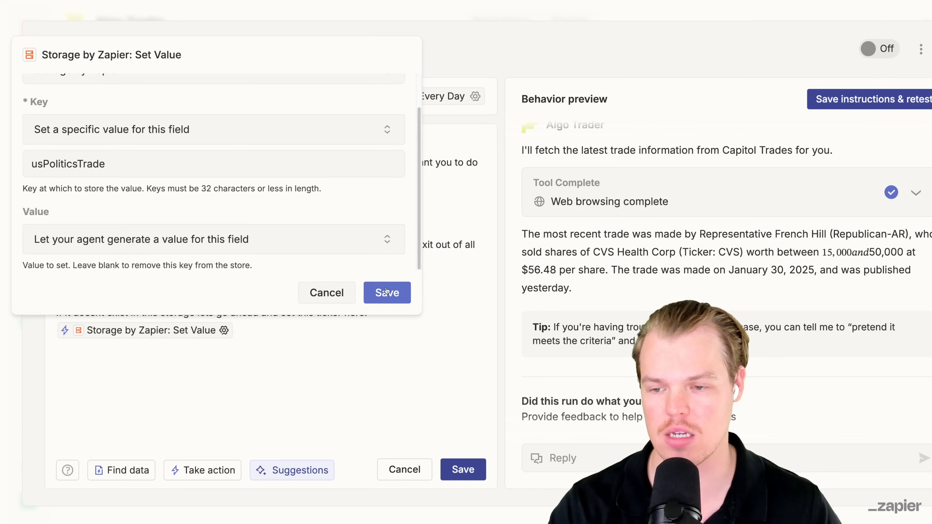
click(386, 292)
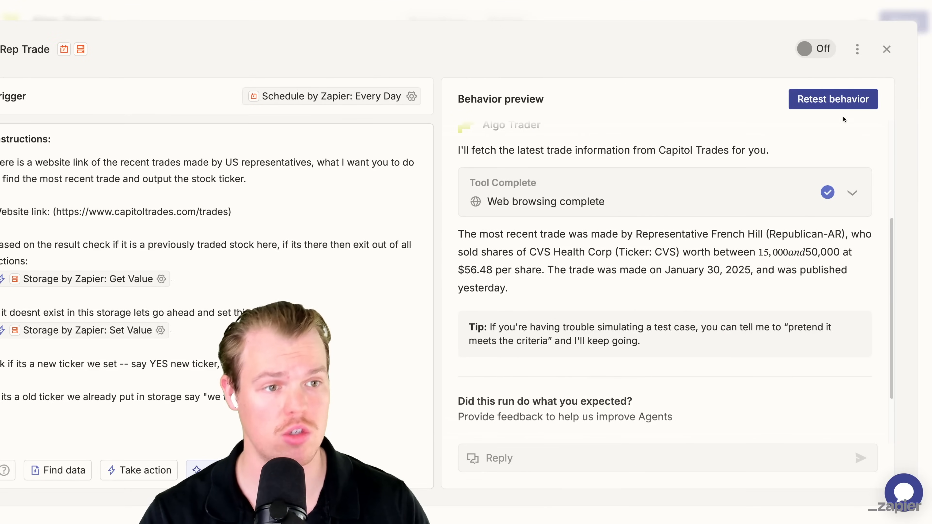
Step: Retest the agent and approve storing CVS under usPoliticsTrade, yielding "YES new ticker: CVS"
click(833, 99)
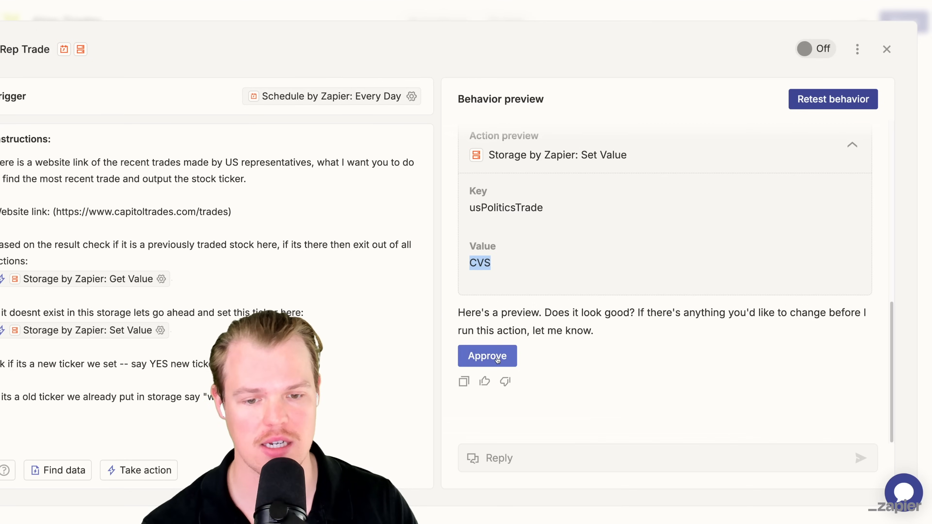
click(486, 356)
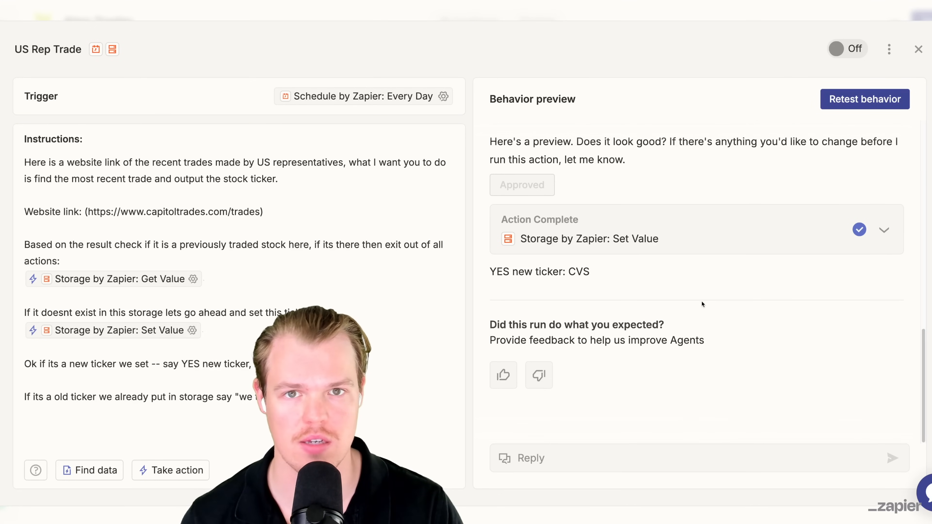
Step: Retest to confirm CVS counts as already stored, then save the lookup key as usPoliticsTrade1
click(864, 98)
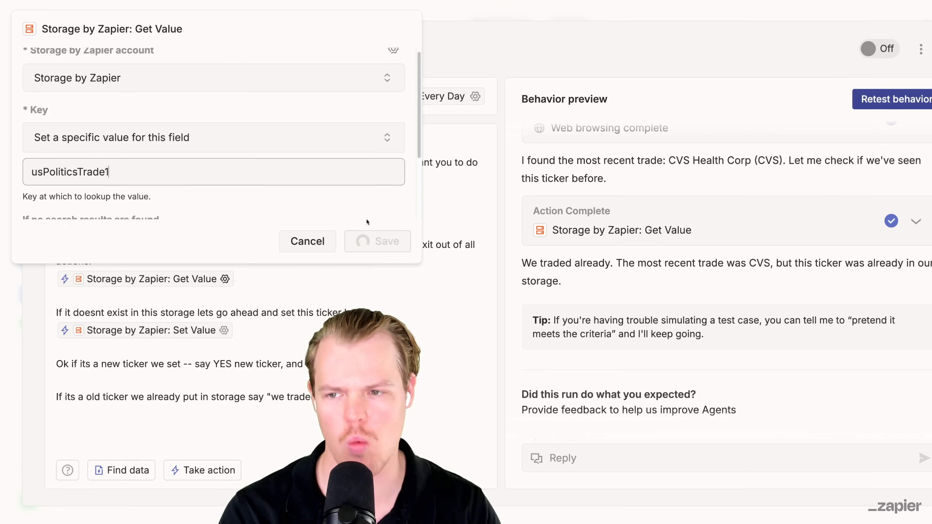
click(308, 241)
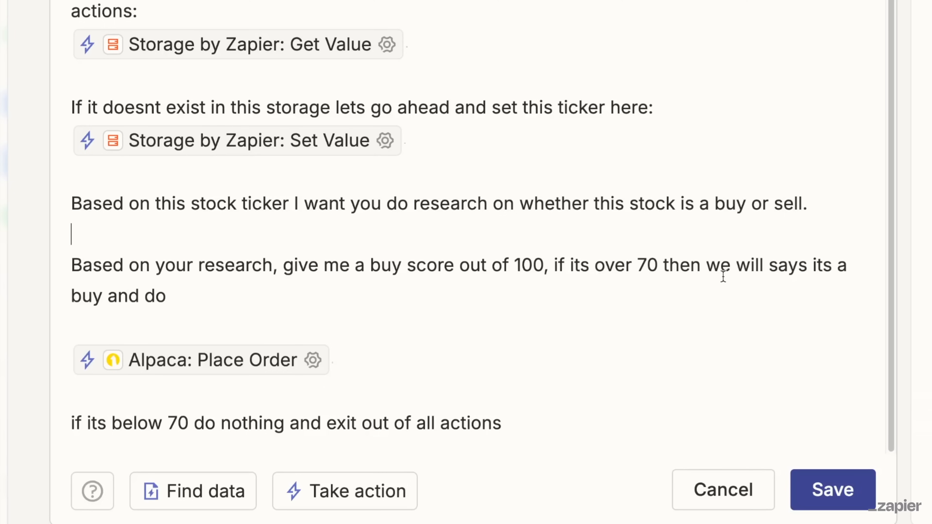
mouse_move(256, 317)
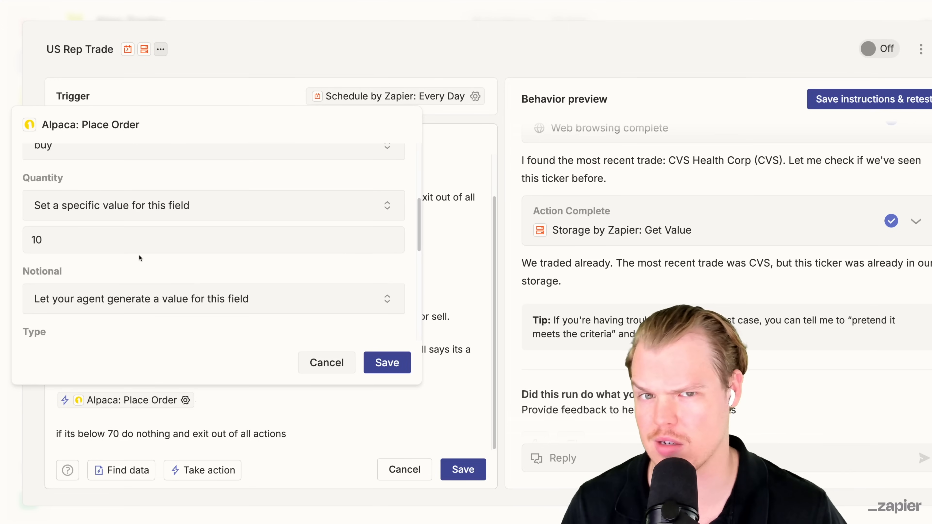
Step: Save the instructions with the Alpaca Place Order step buying 10 shares at market above score 70
scroll(down, 3)
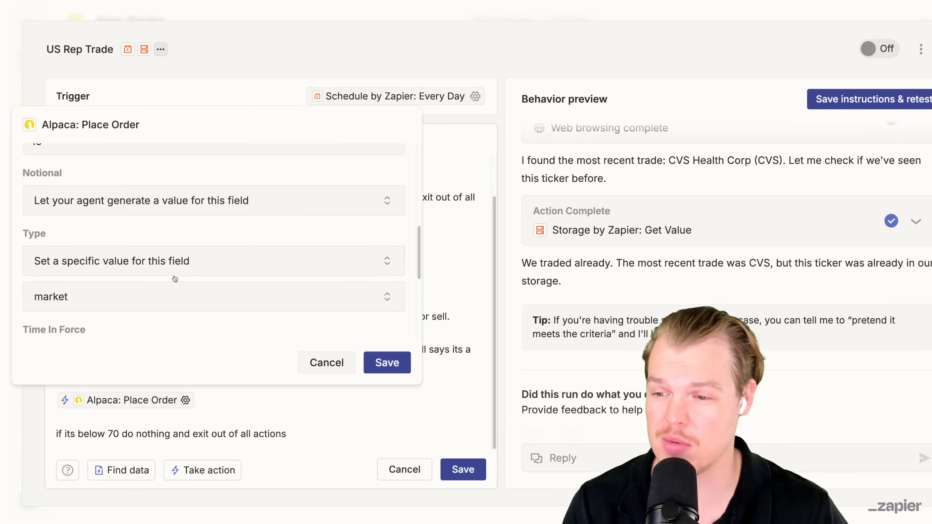
click(326, 362)
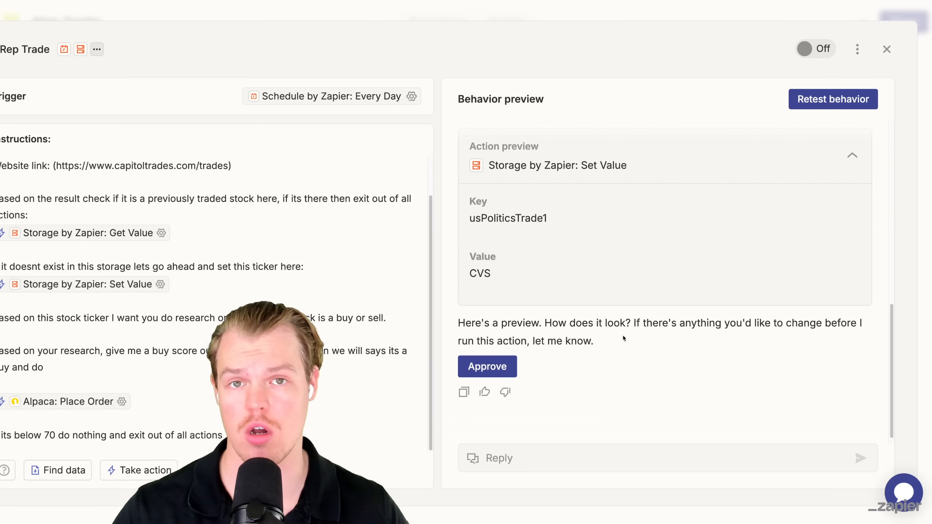
Step: Approve storing CVS under usPoliticsTrade1 and review the Get Value step after no order is placed
click(487, 366)
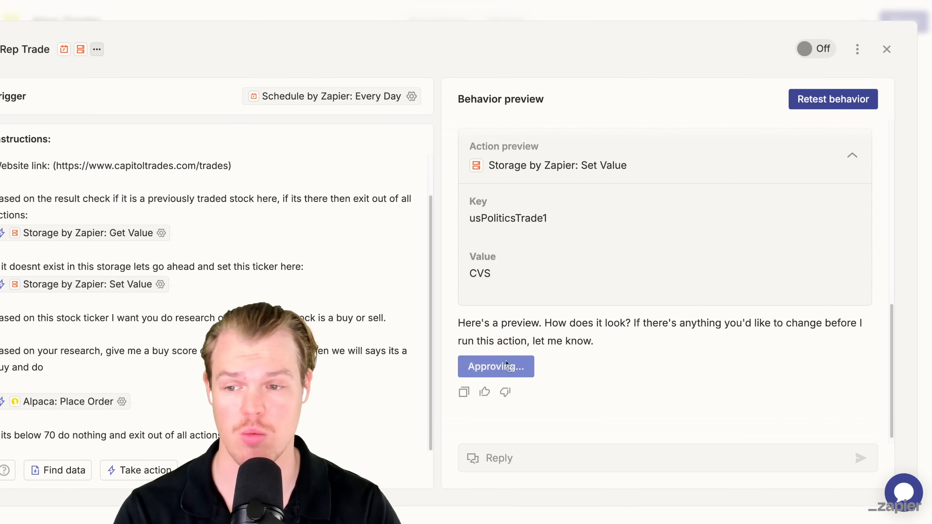
click(495, 366)
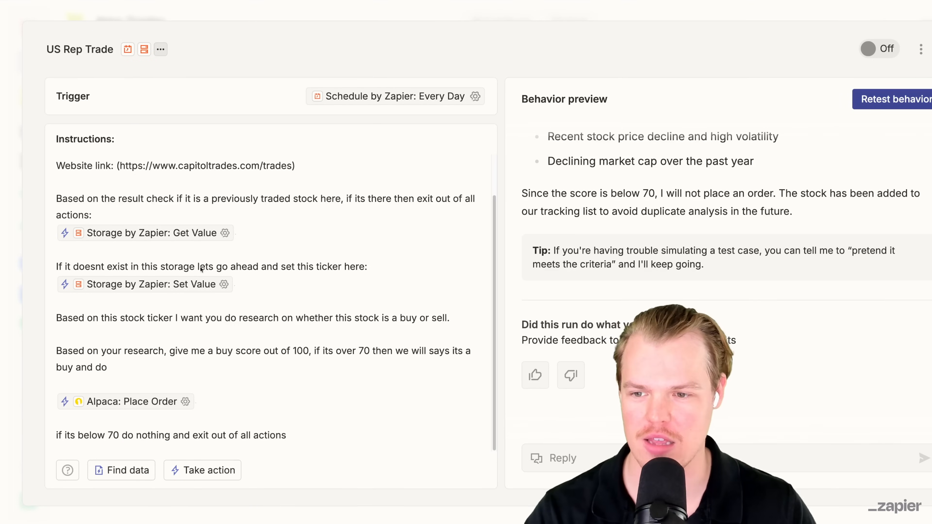
click(156, 233)
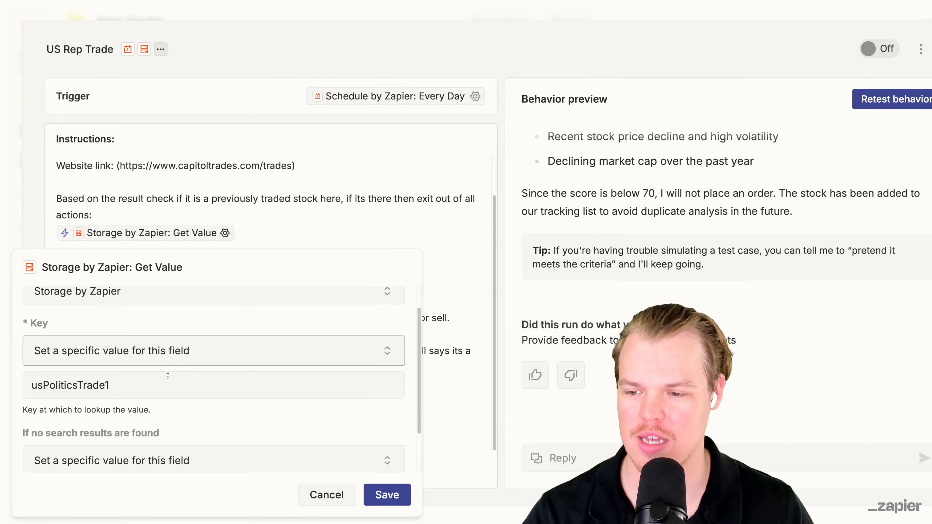
click(386, 494)
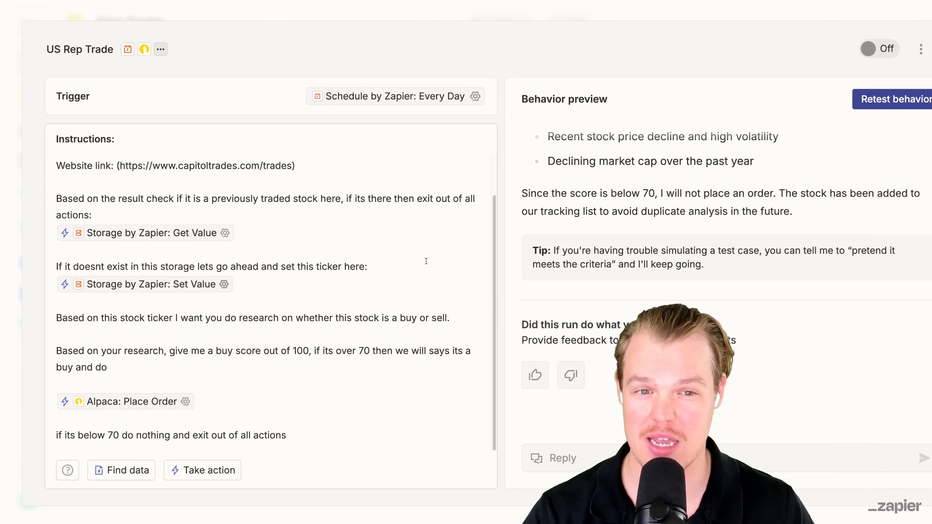
Step: Lower the buy-score threshold in the instructions from 70 to 40
double_click(363, 350)
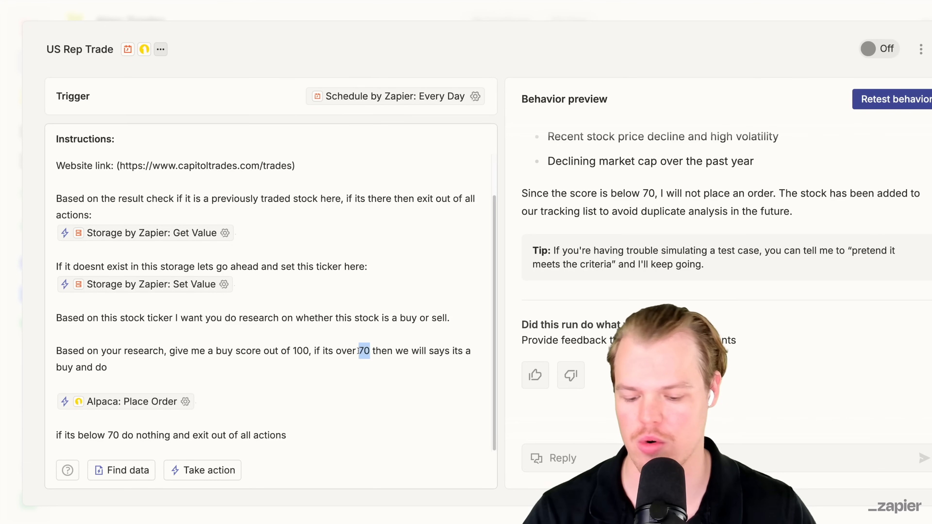
text(40)
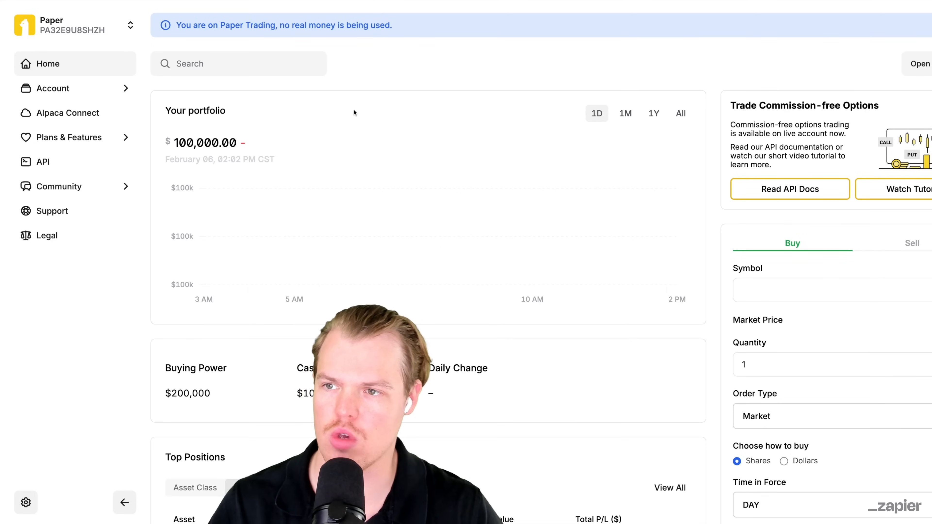
Step: Scroll the Alpaca paper trading Home page showing the untouched $100,000 portfolio
scroll(down, 3)
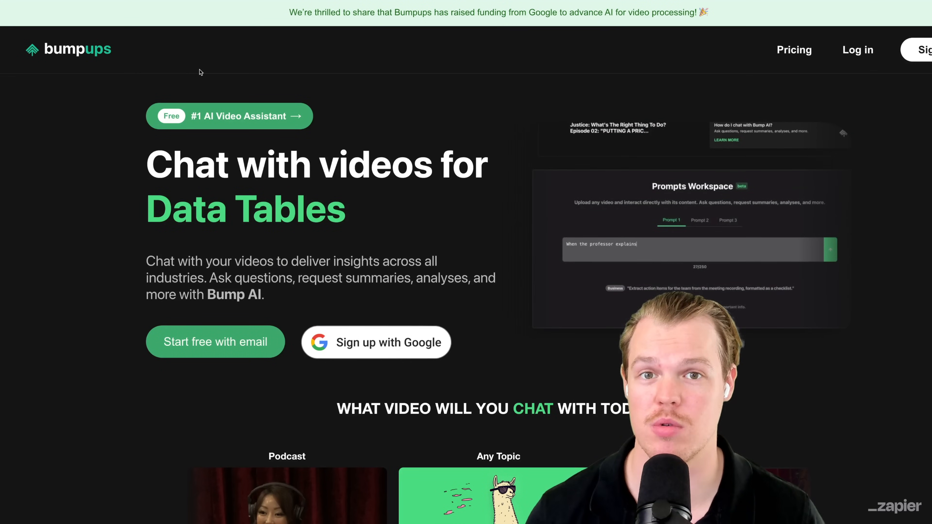
Step: Enter the prompt "the Ford Pinto case, what does that" on the Bumpups homepage
text(the Ford Pinto case, what does that)
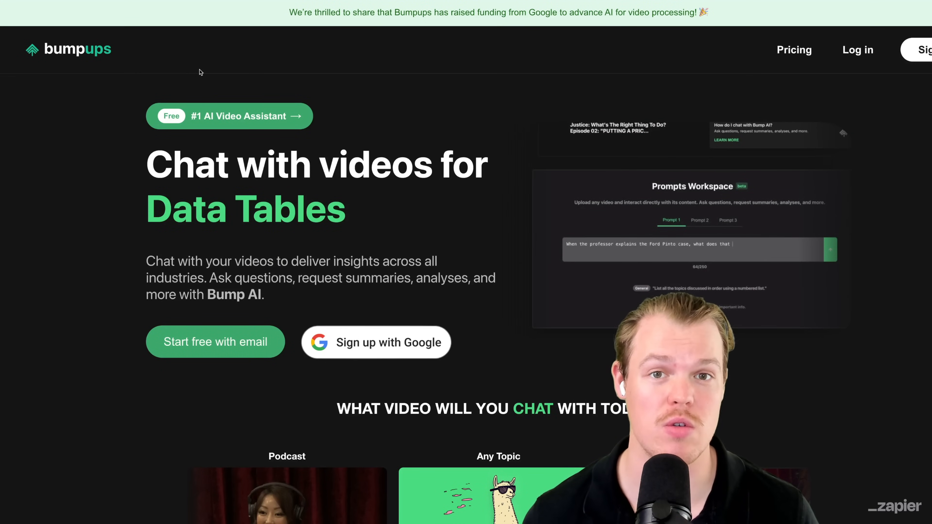